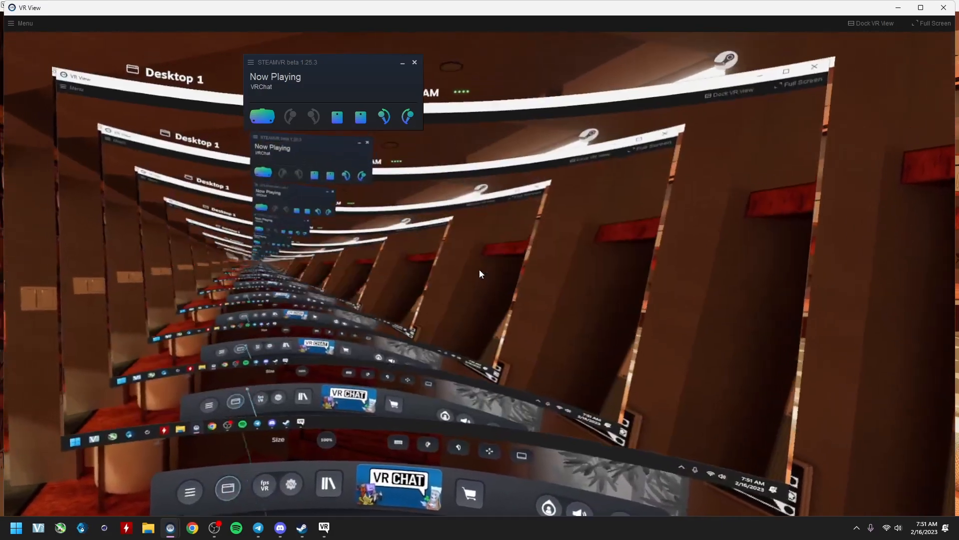
# Bring the Steam client forward from VR View and show the Store front page.
pyautogui.click(300, 527)
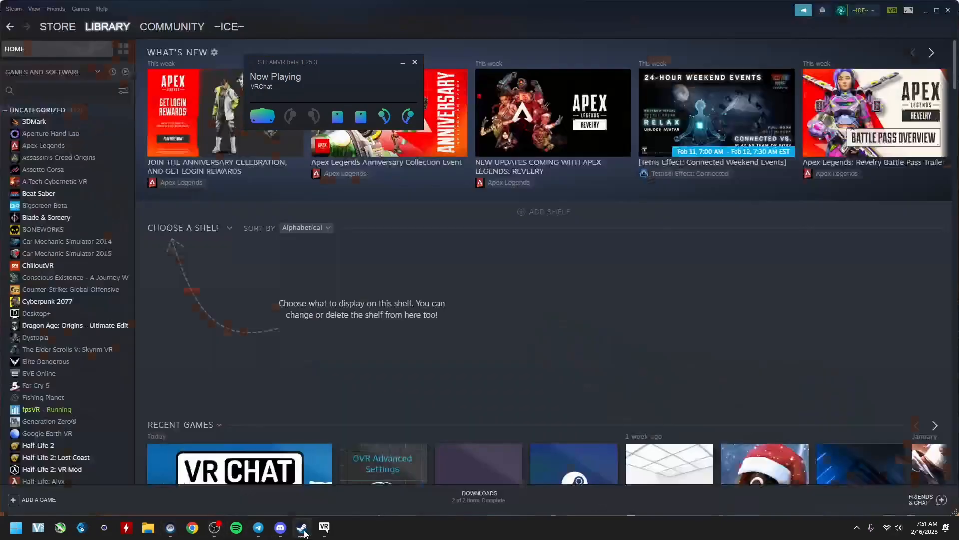
pyautogui.click(172, 26)
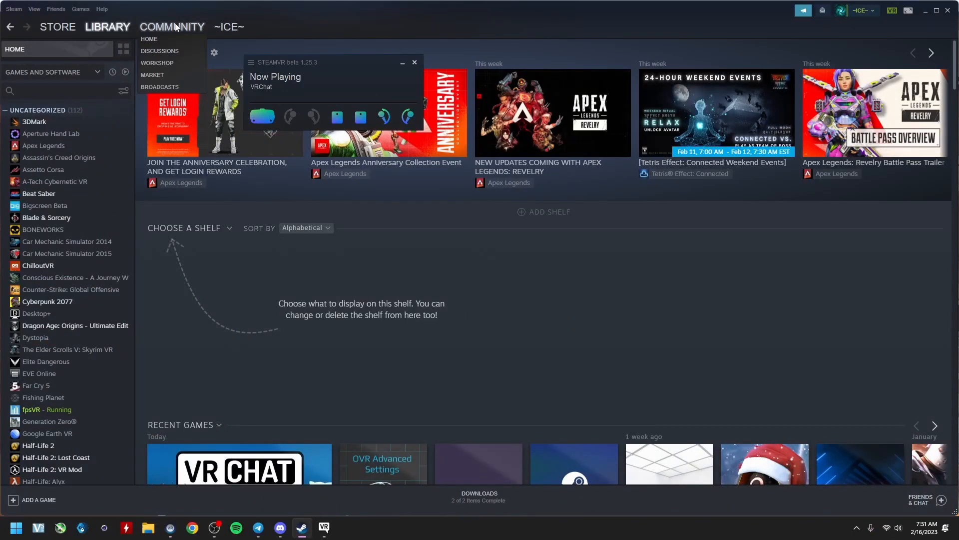
pyautogui.click(107, 26)
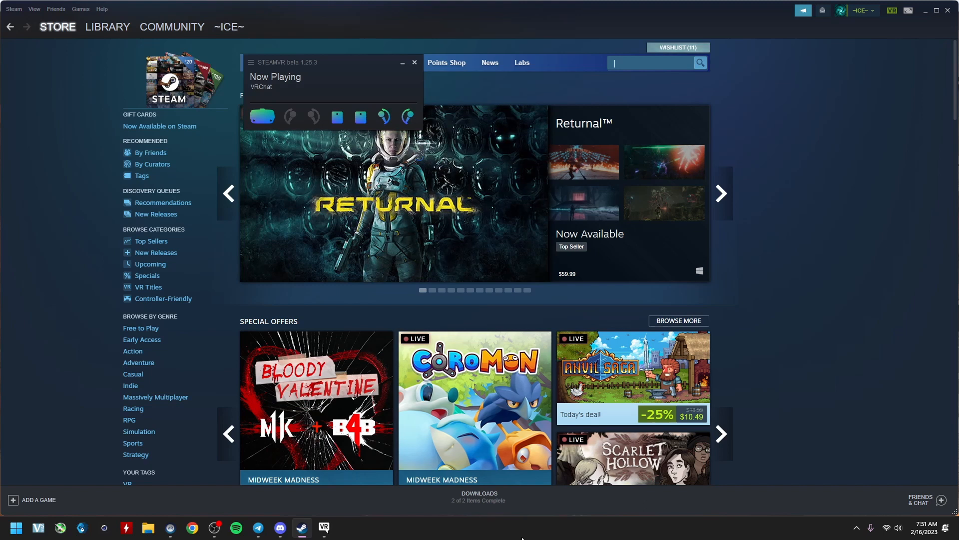
# Search the store for "ovr a" so OVR Advanced Settings appears in the suggestions.
pyautogui.write('ovr')
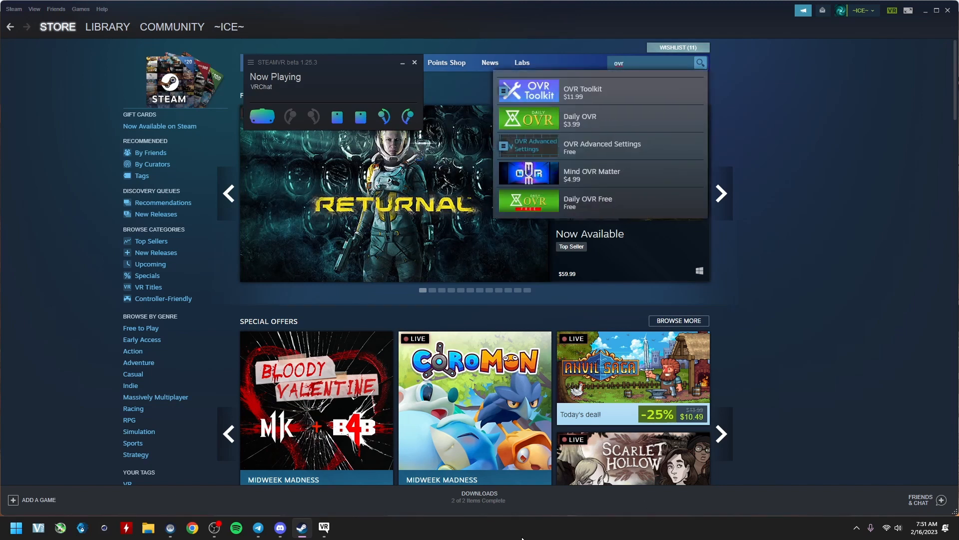
pyautogui.write('a')
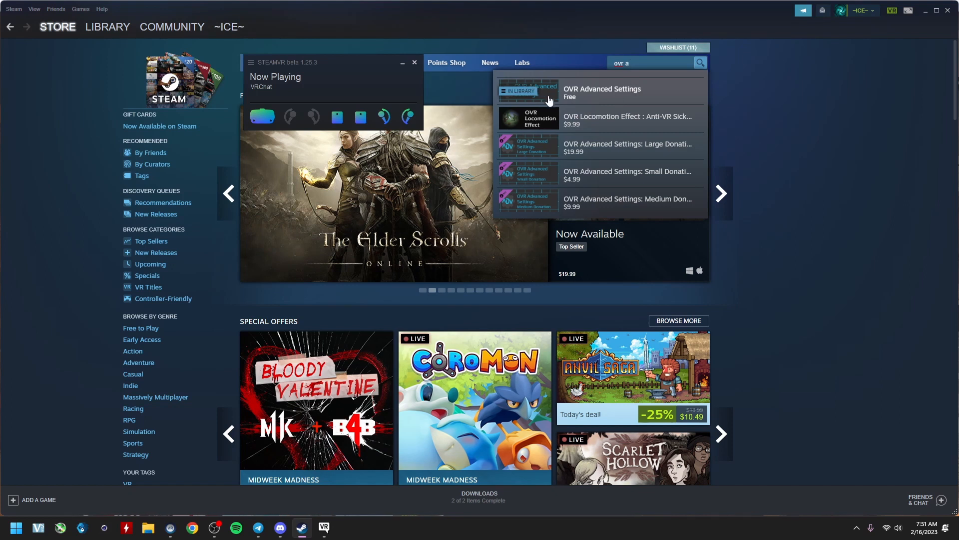
pyautogui.moveTo(589, 113)
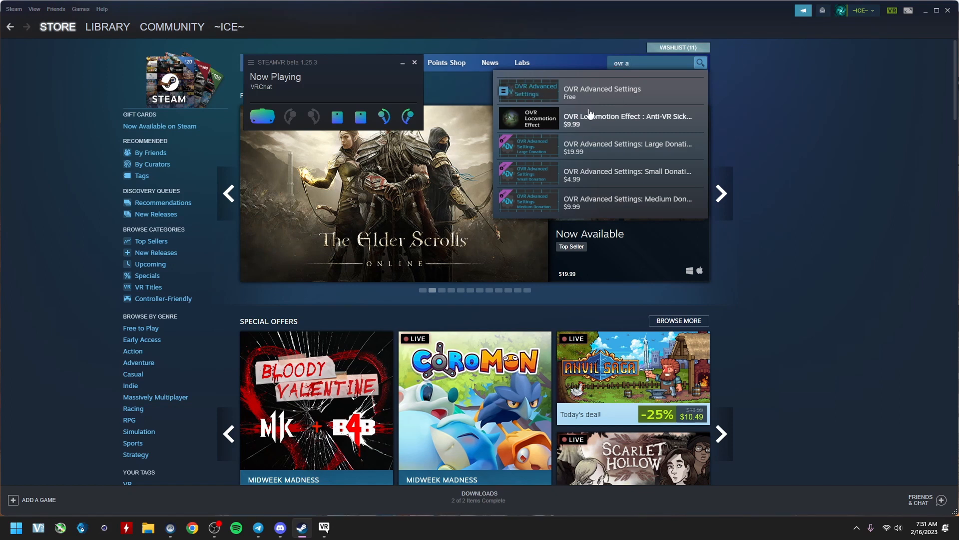
# Show the OVR Advanced Settings store page with its 'already in your library' banner.
pyautogui.click(600, 89)
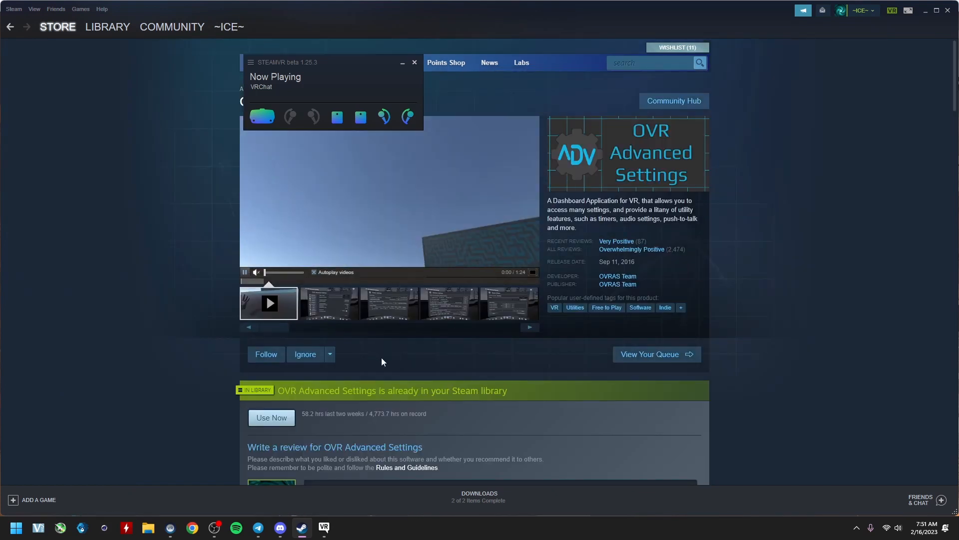
pyautogui.scroll(-3)
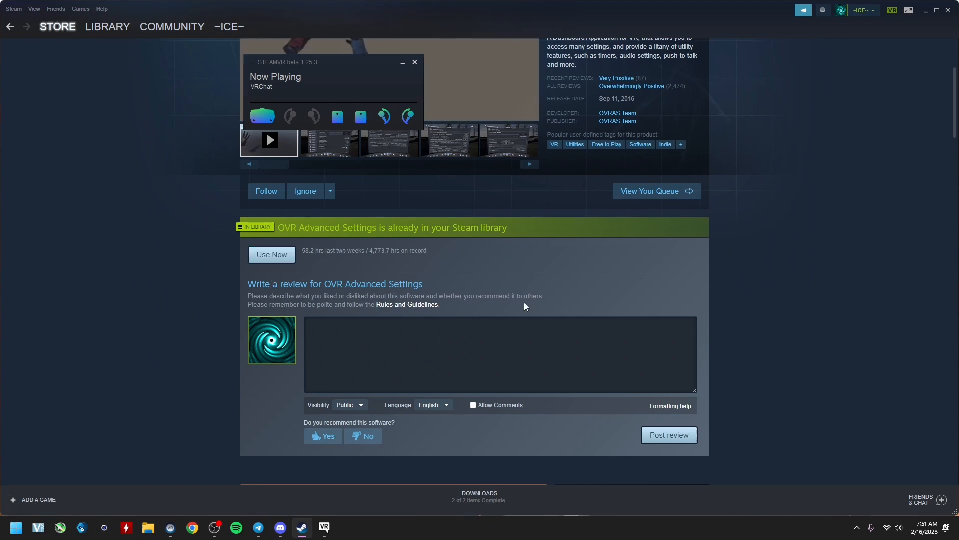
pyautogui.moveTo(452, 419)
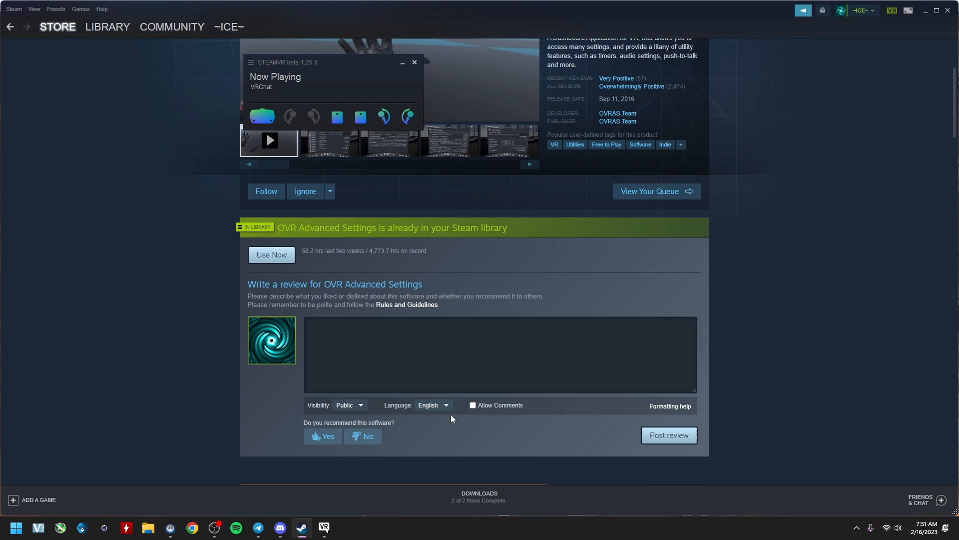
# Reach SteamVR's Startup / Shutdown settings and launch the OVR Advanced Settings overlay.
pyautogui.click(250, 62)
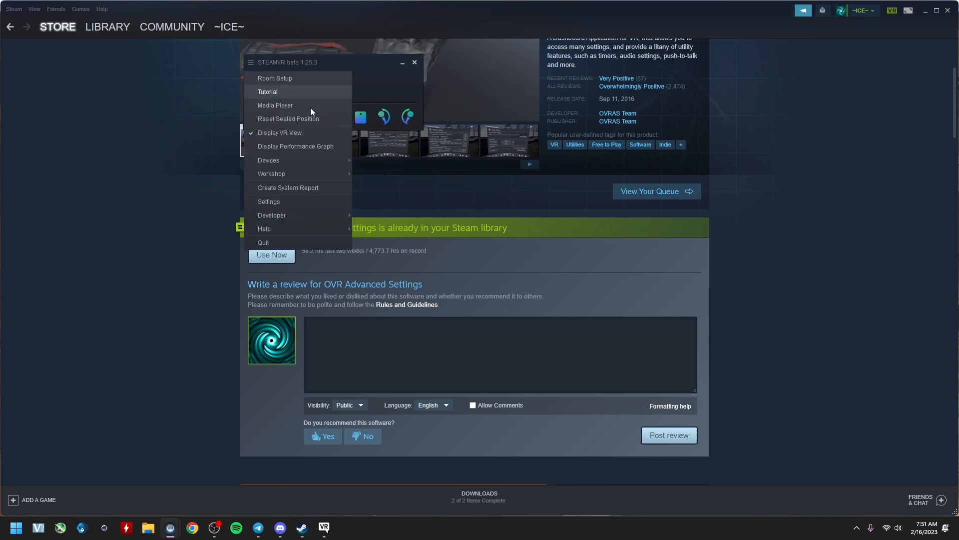
pyautogui.click(269, 200)
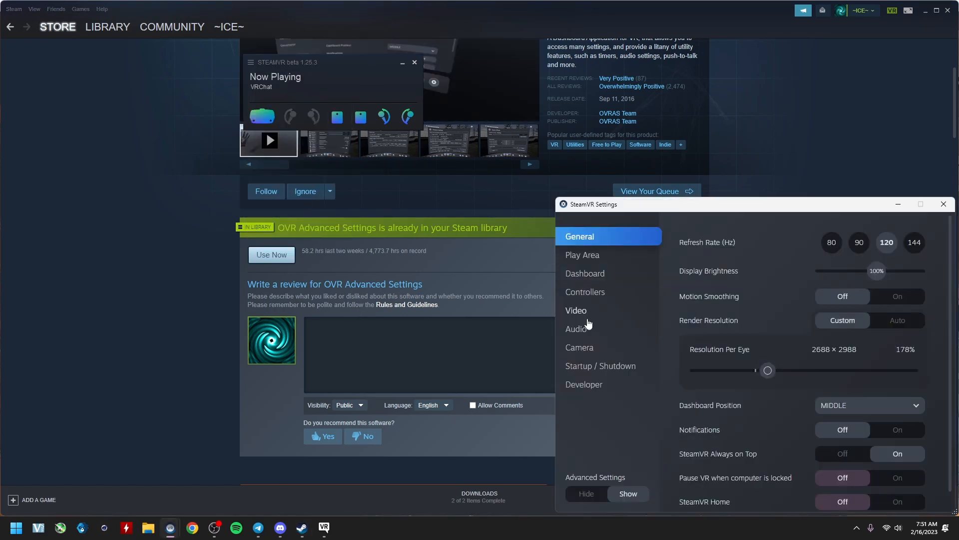
pyautogui.click(600, 366)
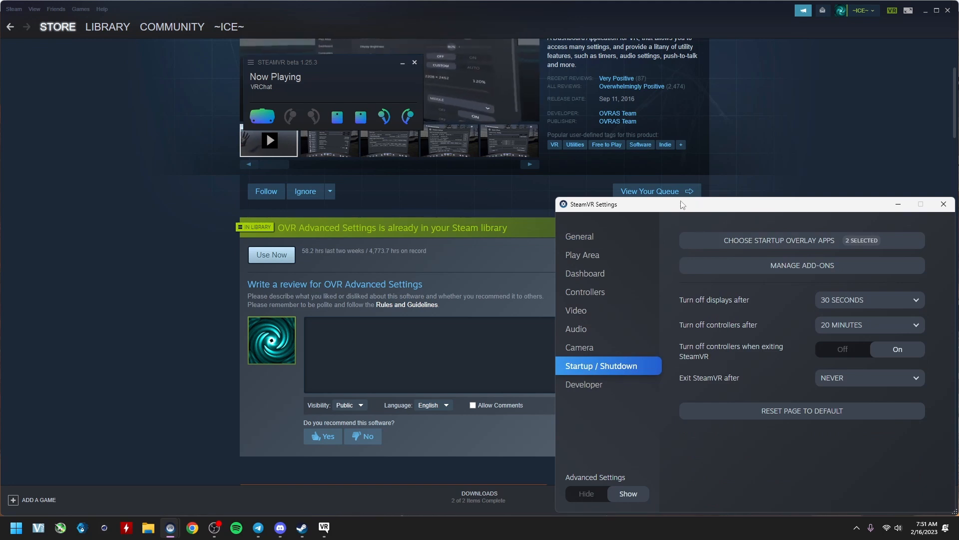
pyautogui.click(779, 240)
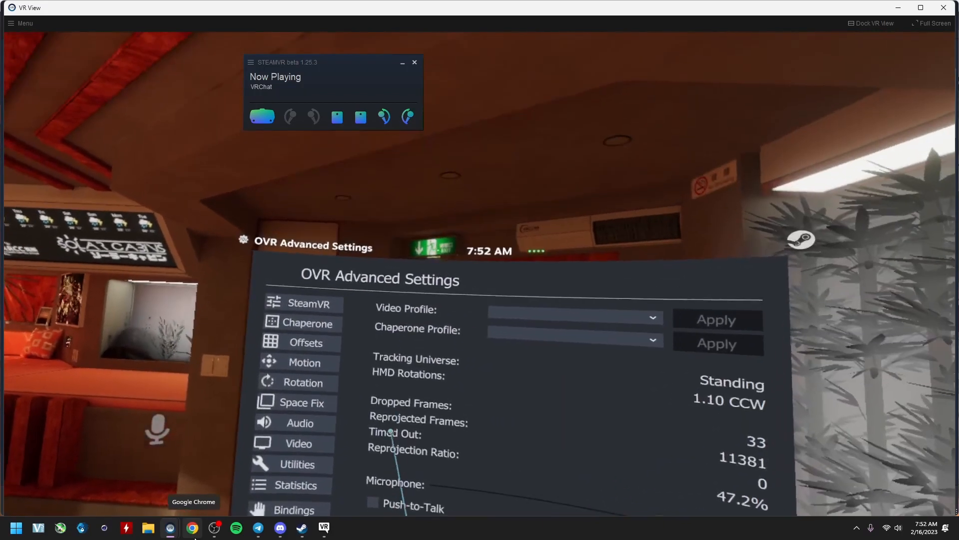
# Tick Disable Chaperone on the Chaperone page and return to the overview.
pyautogui.click(309, 323)
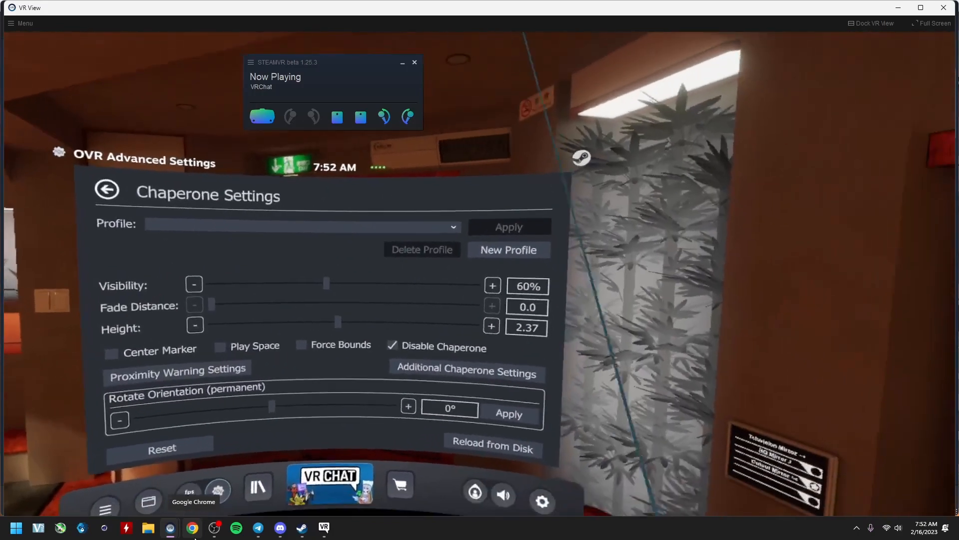
pyautogui.click(107, 188)
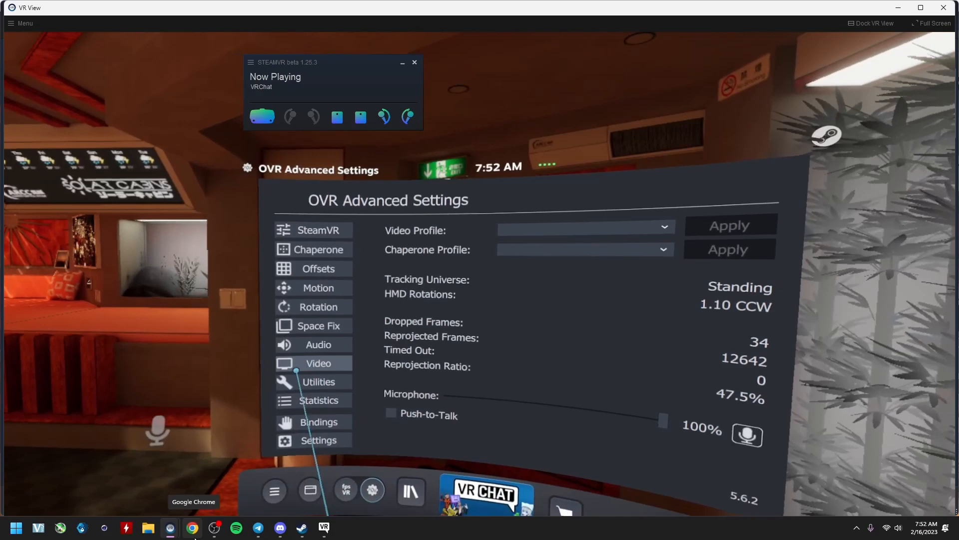
# Set the Blue colour channel to 74% in Video Settings and reopen the page to verify.
pyautogui.click(318, 363)
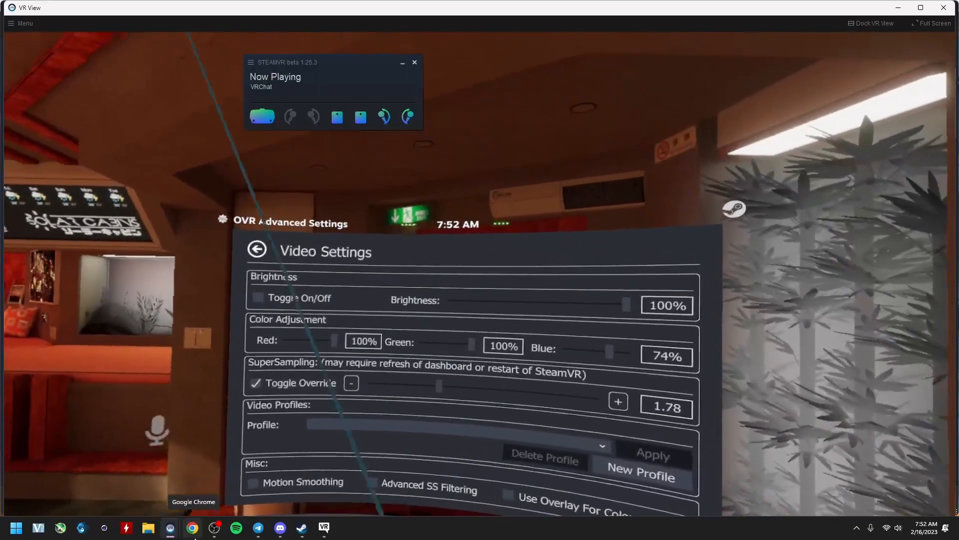
pyautogui.click(256, 248)
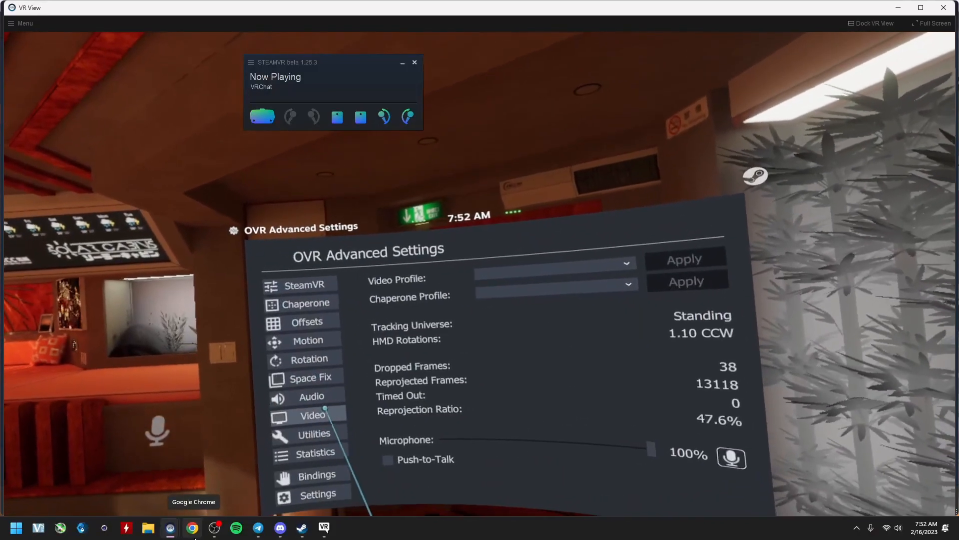
pyautogui.click(312, 415)
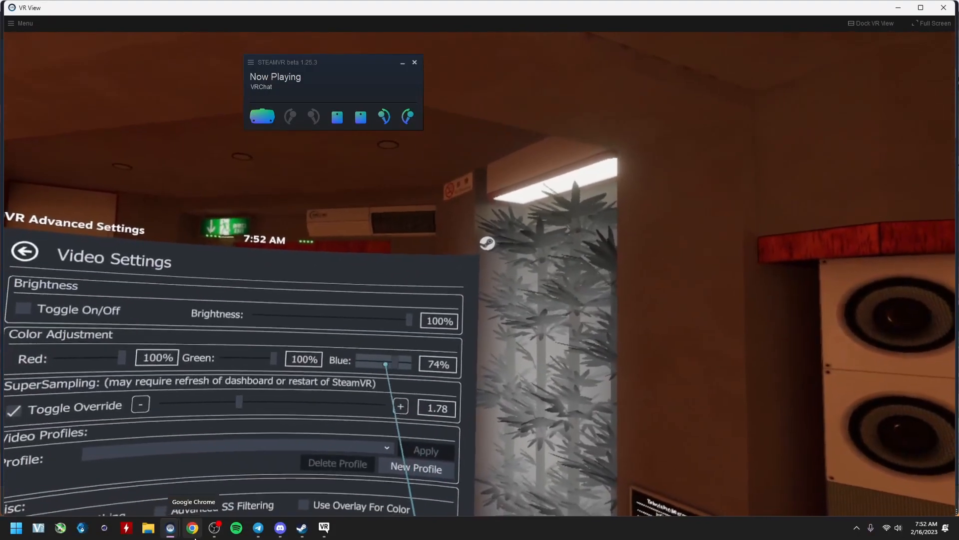